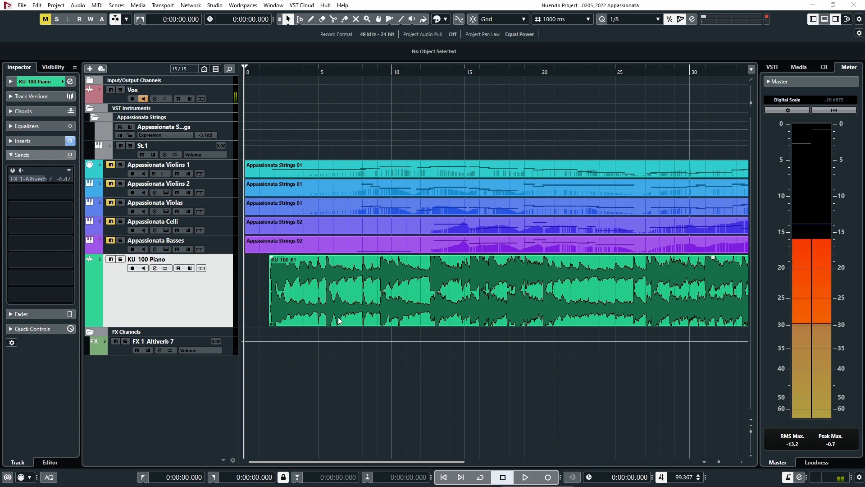
mouse_move(324, 326)
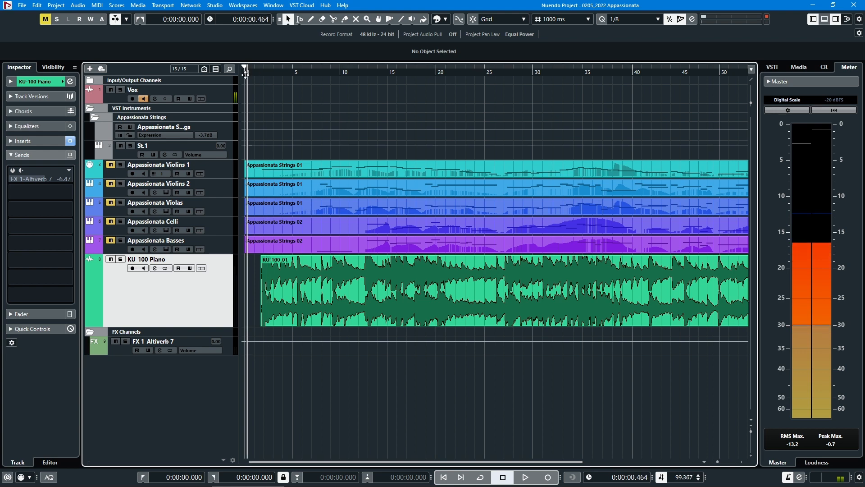
Audition the arrangement, close the tempo track editor and switch to warping tempo against the music
click(524, 477)
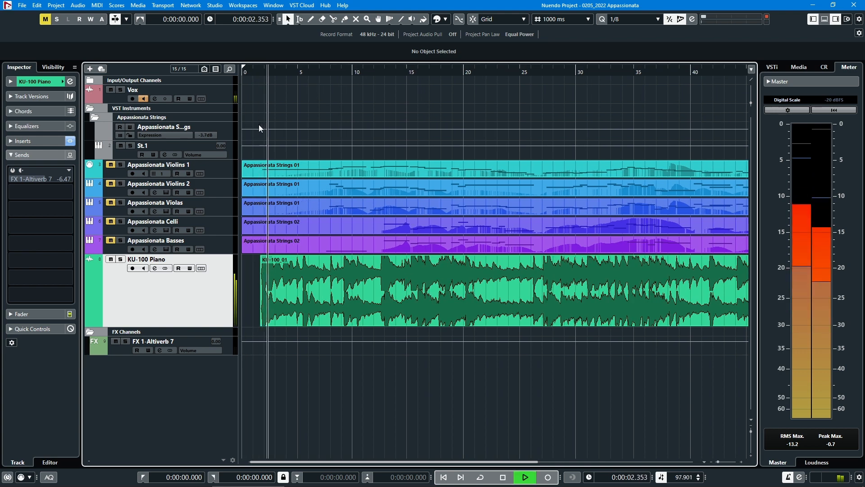
click(523, 476)
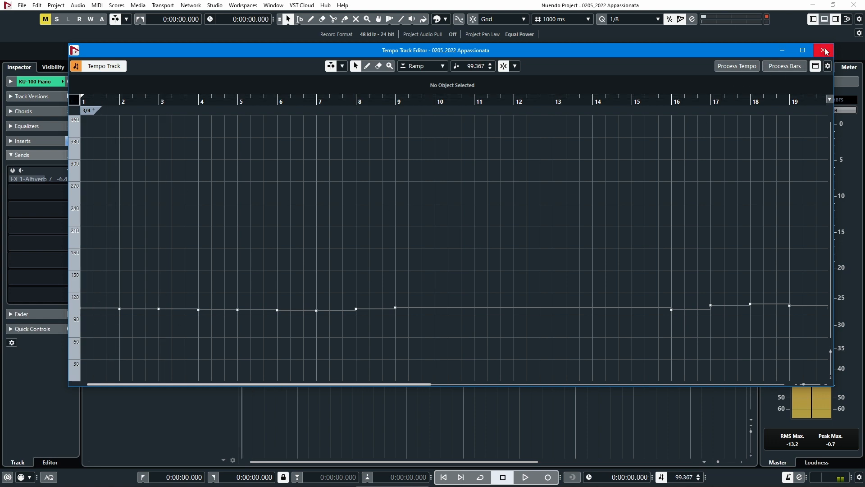
click(824, 50)
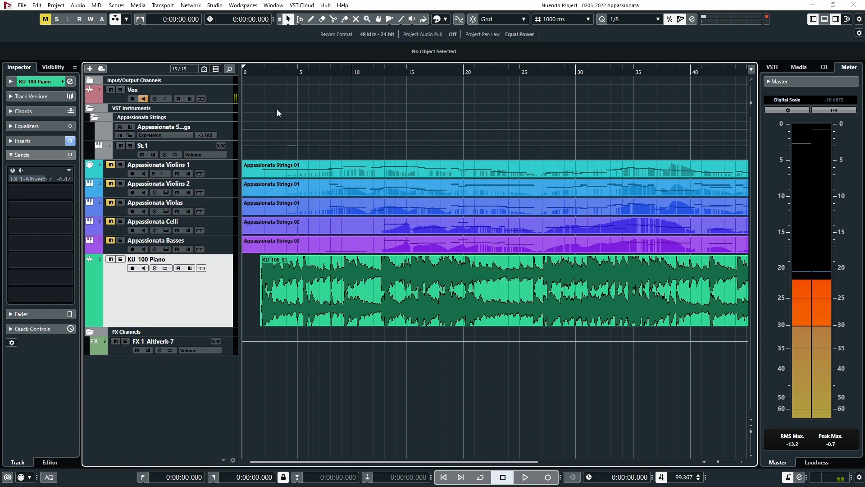
mouse_move(389, 19)
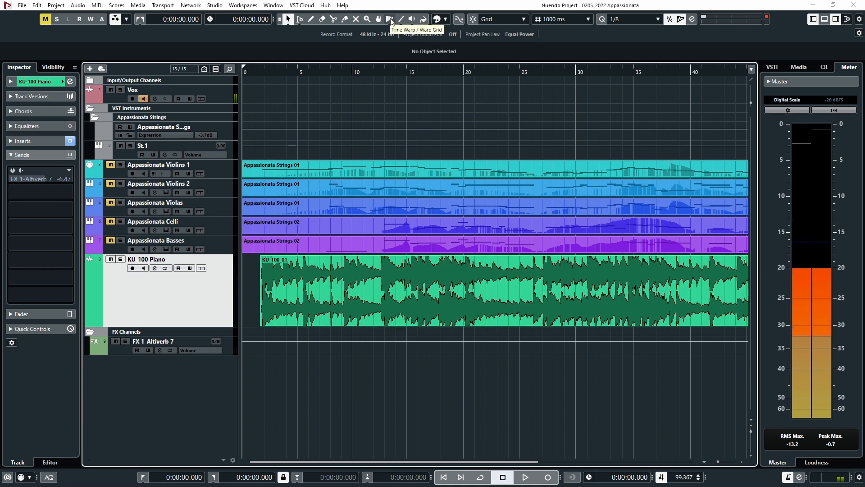
click(389, 19)
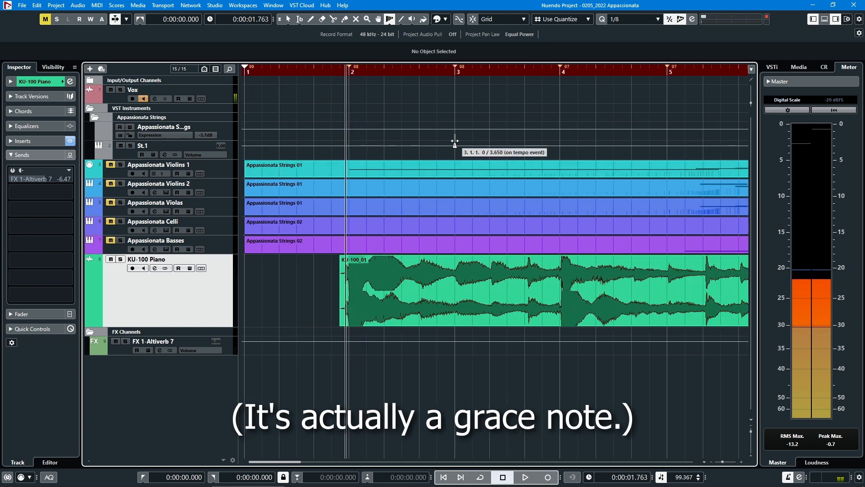
Play back from the grace note and from bar 4 to check the tempo events against the piano
click(524, 477)
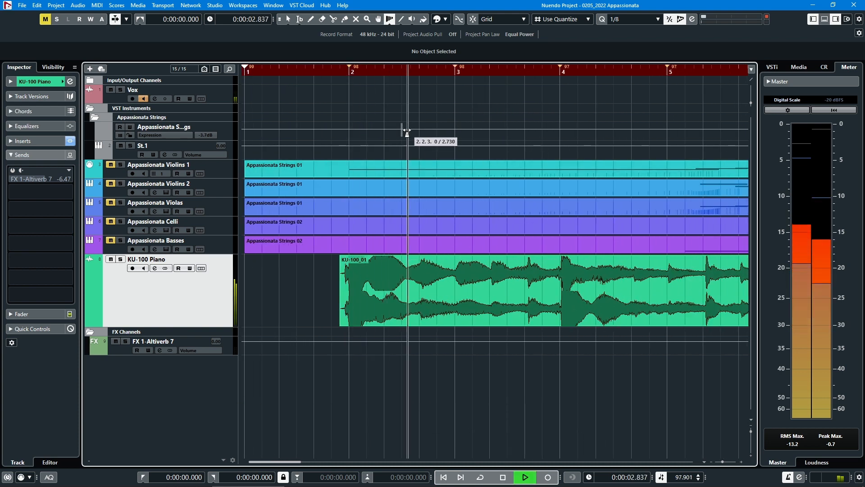
click(524, 476)
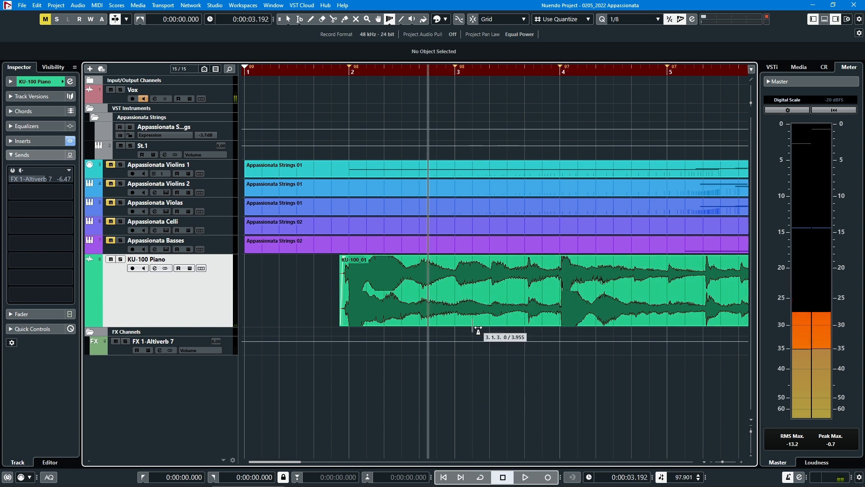
mouse_move(499, 191)
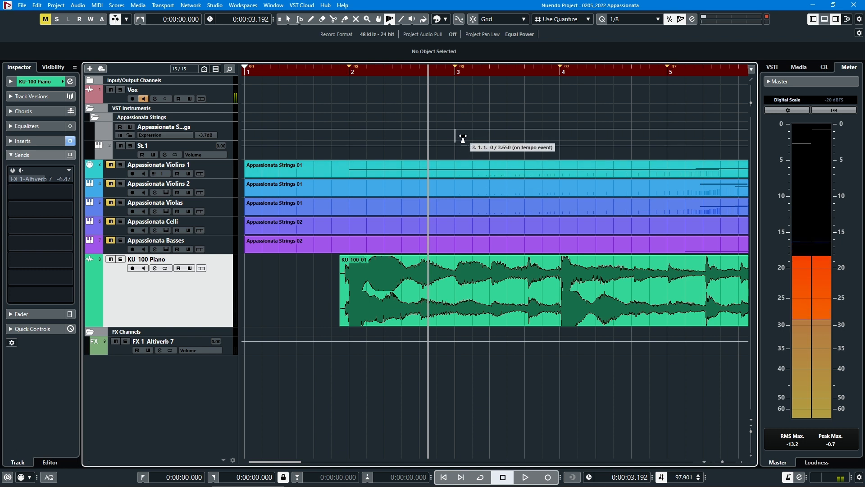
mouse_move(476, 109)
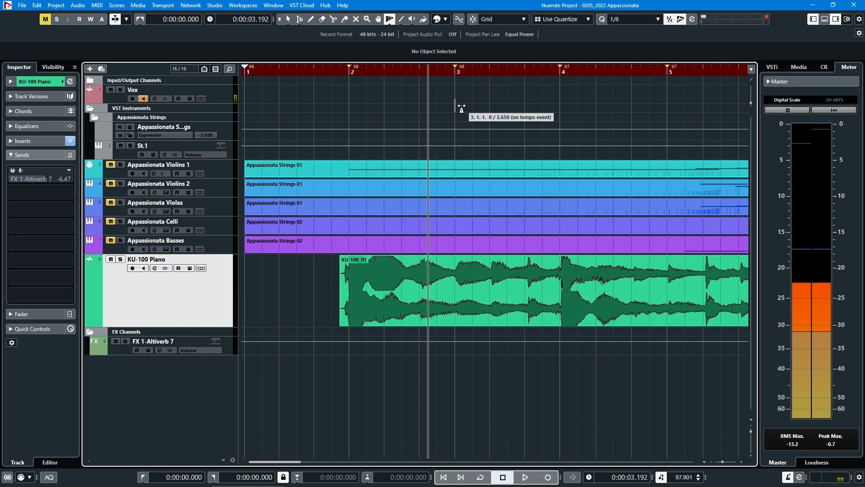
mouse_move(629, 123)
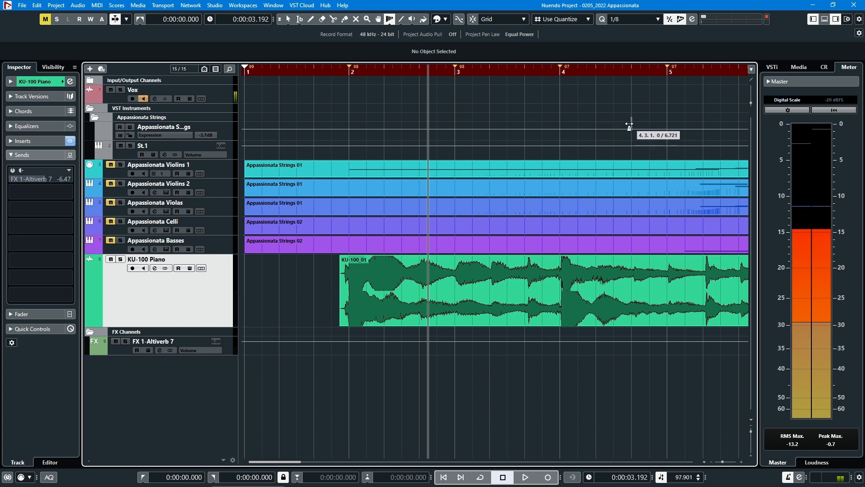
click(524, 477)
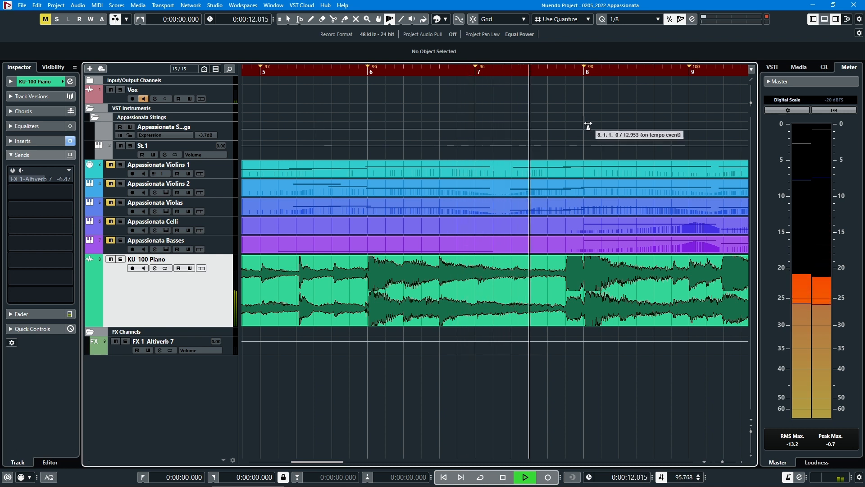
click(524, 476)
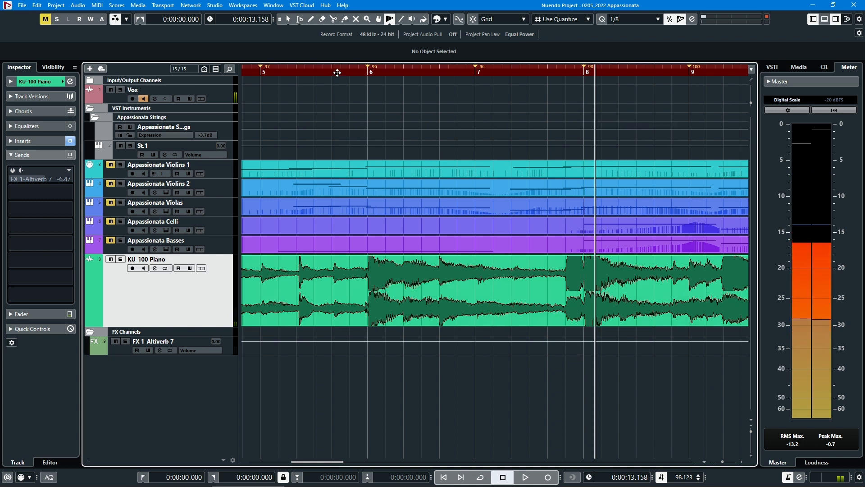
click(397, 19)
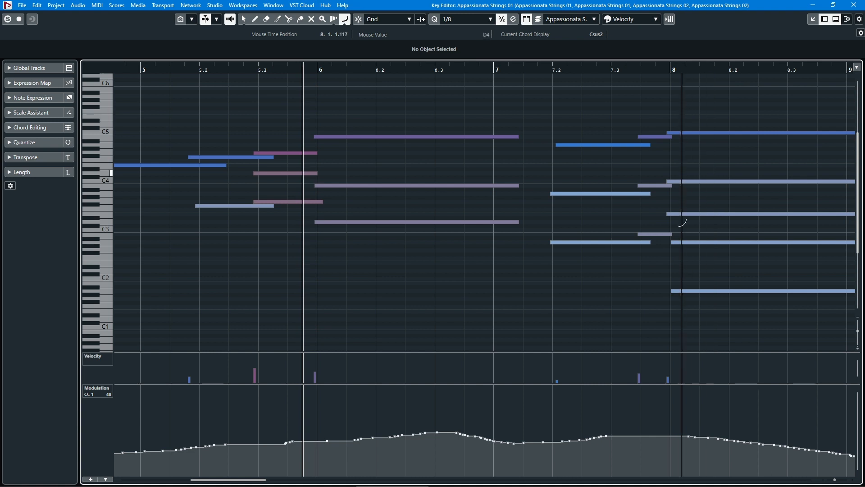
mouse_move(660, 156)
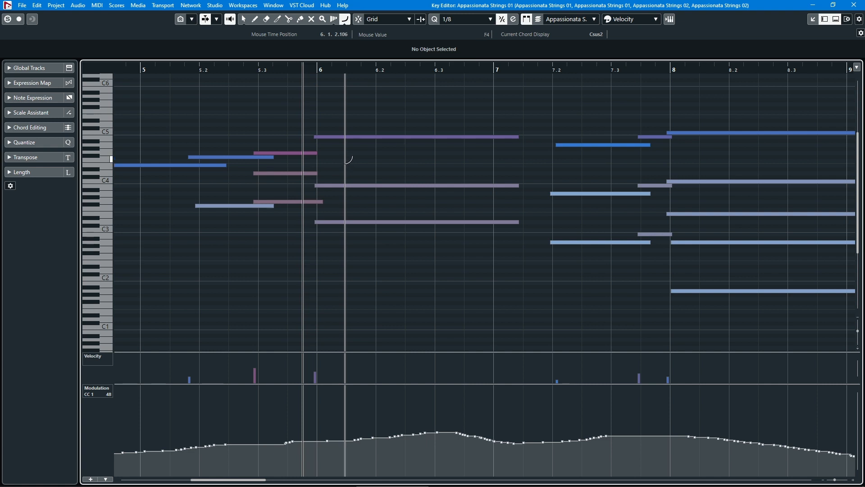
click(414, 137)
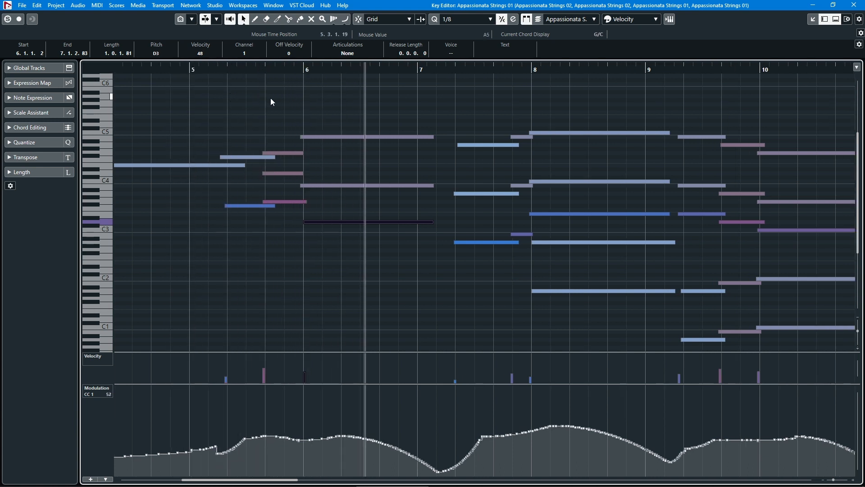
mouse_move(417, 120)
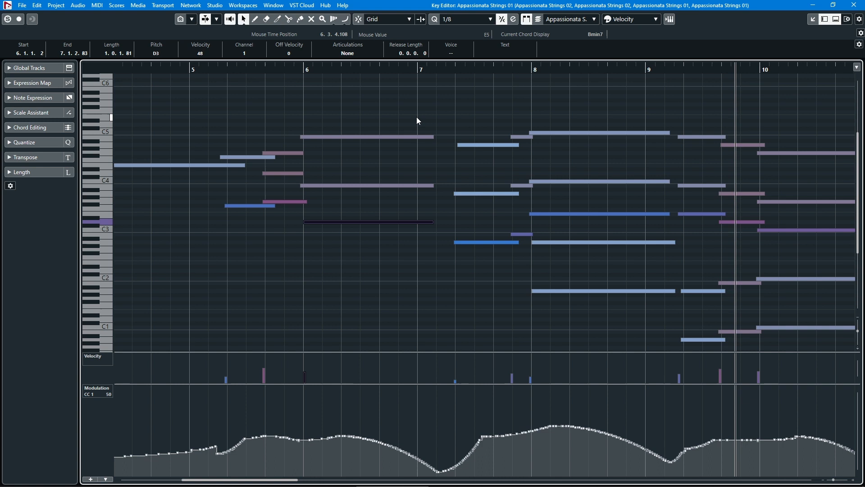
scroll(right, 3)
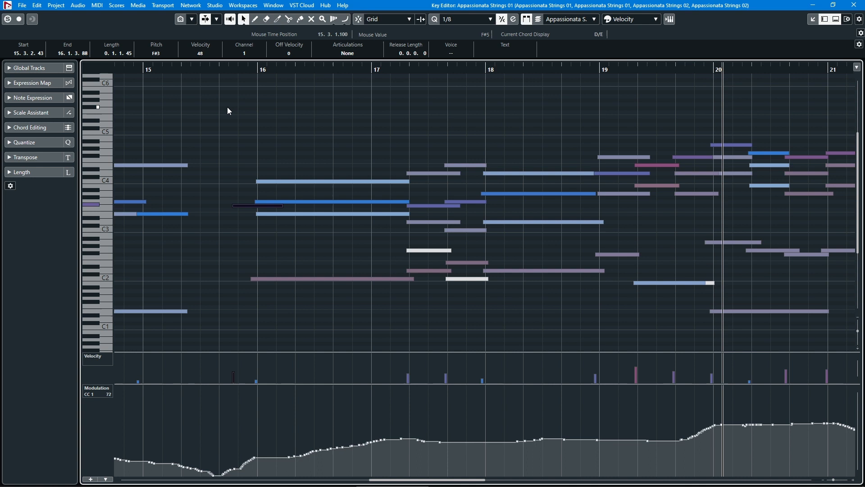
scroll(right, 3)
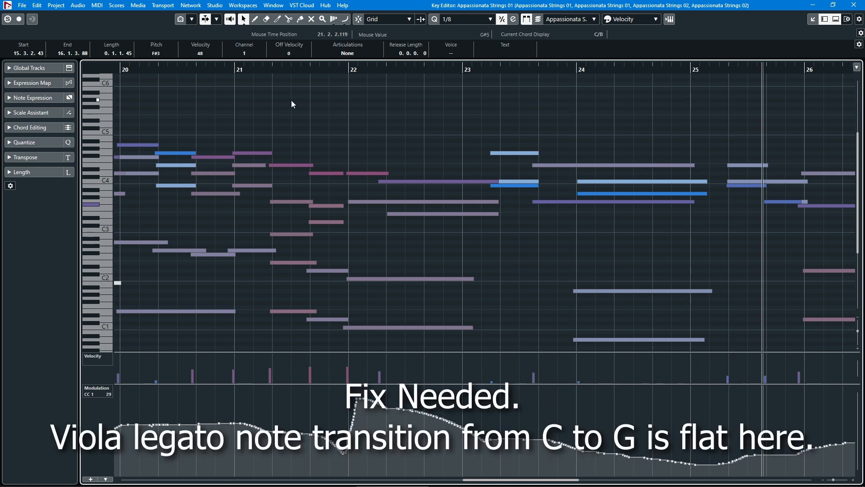
scroll(right, 3)
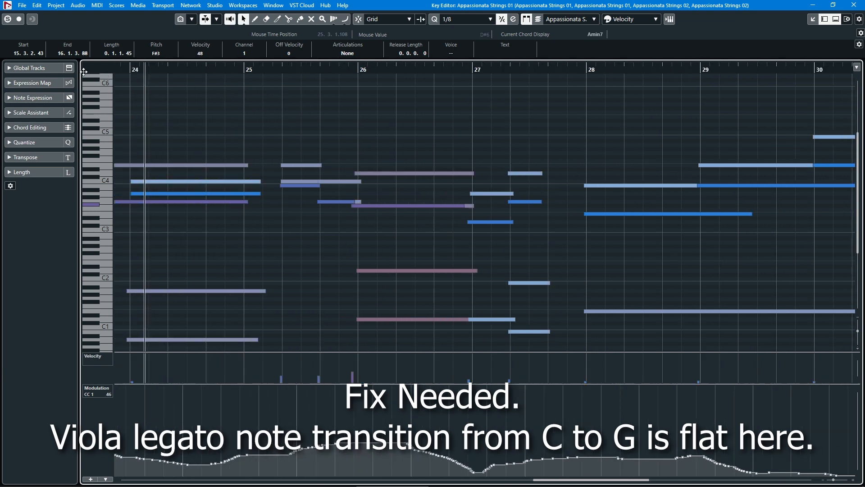
scroll(left, 3)
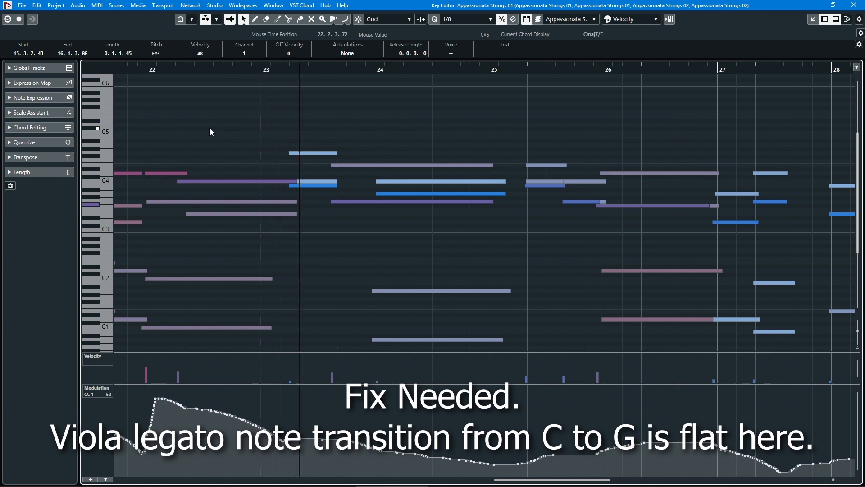
mouse_move(377, 109)
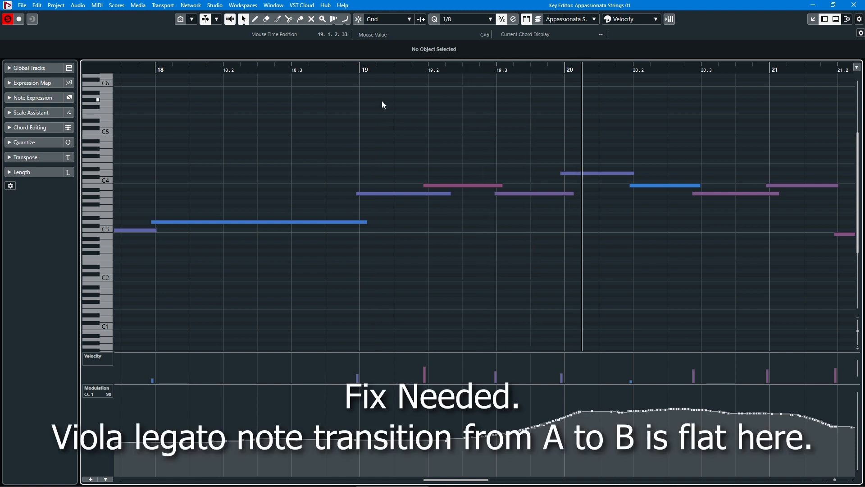
click(462, 185)
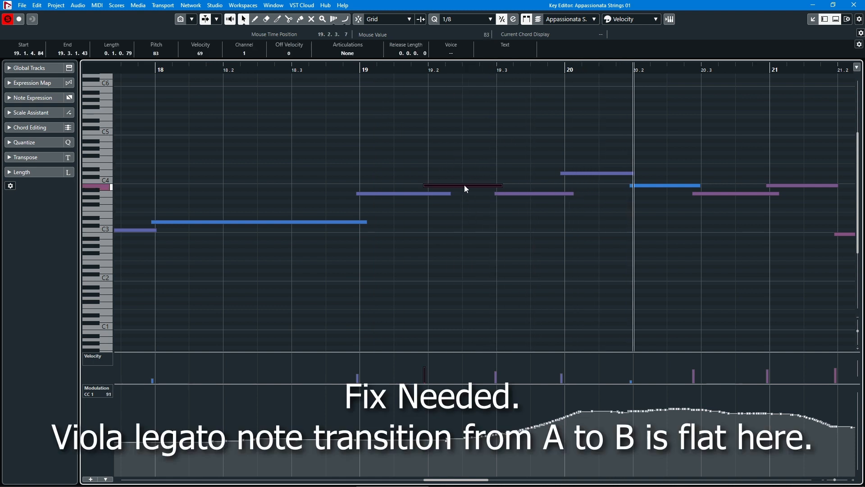
mouse_move(471, 174)
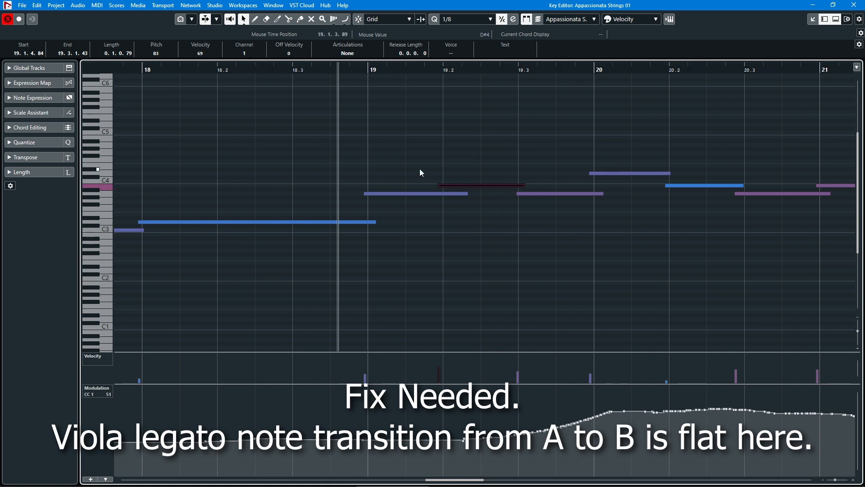
mouse_move(417, 219)
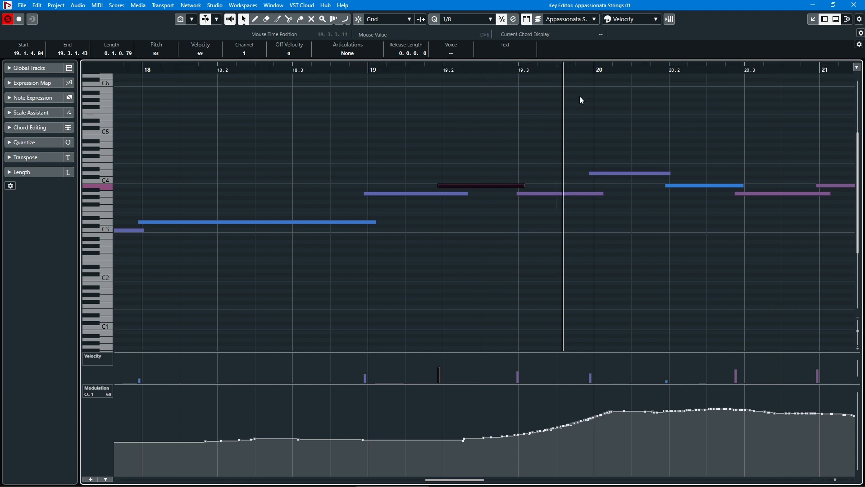
mouse_move(652, 131)
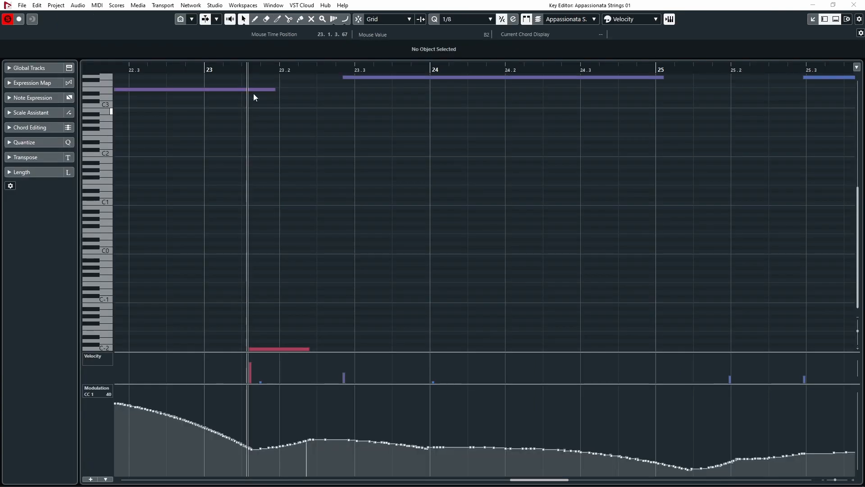
Select the low C-2 keyswitch note and a viola note at the flat legato transition around bars 23–26
click(278, 348)
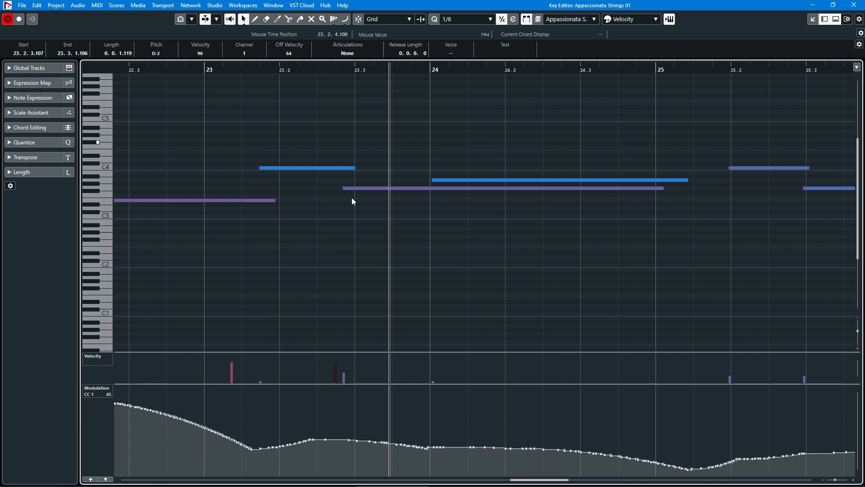
click(496, 188)
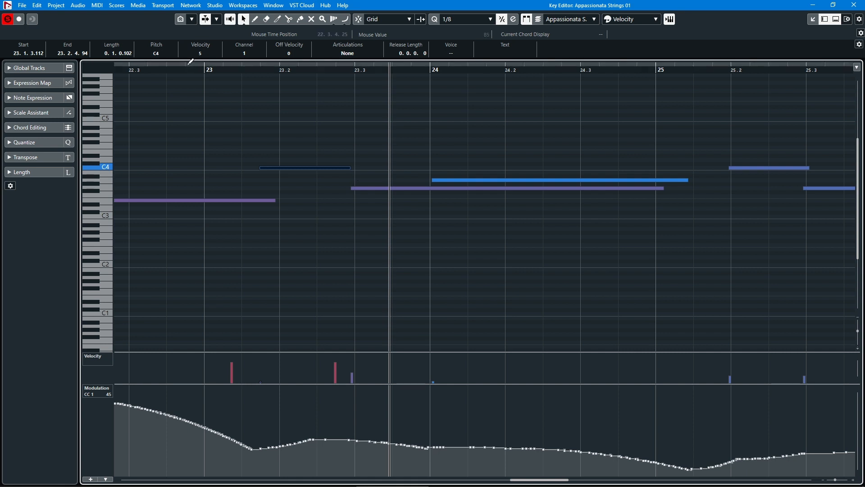
scroll(right, 3)
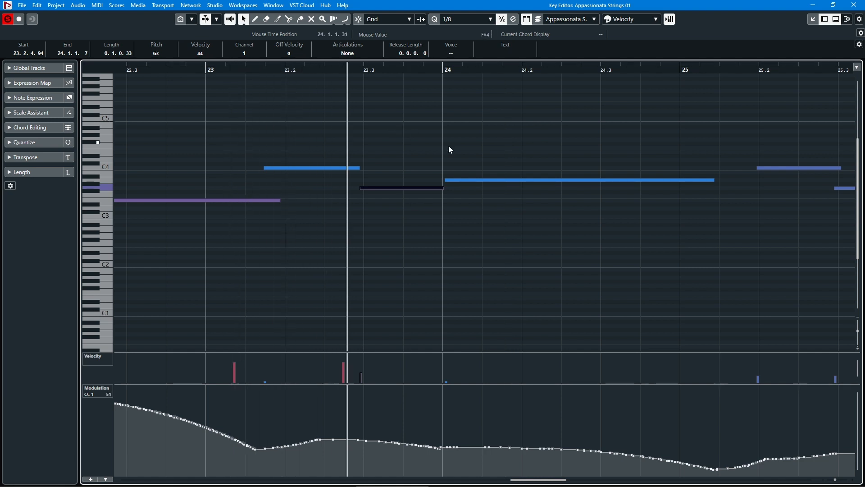
mouse_move(628, 172)
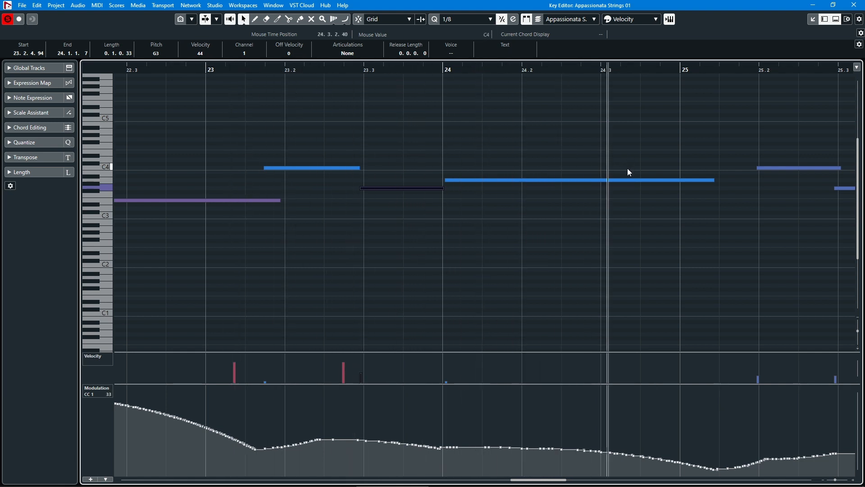
scroll(right, 3)
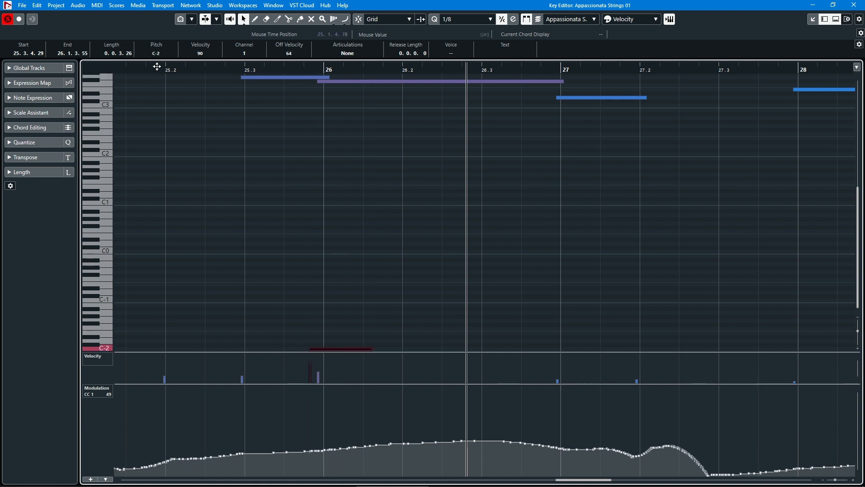
scroll(left, 3)
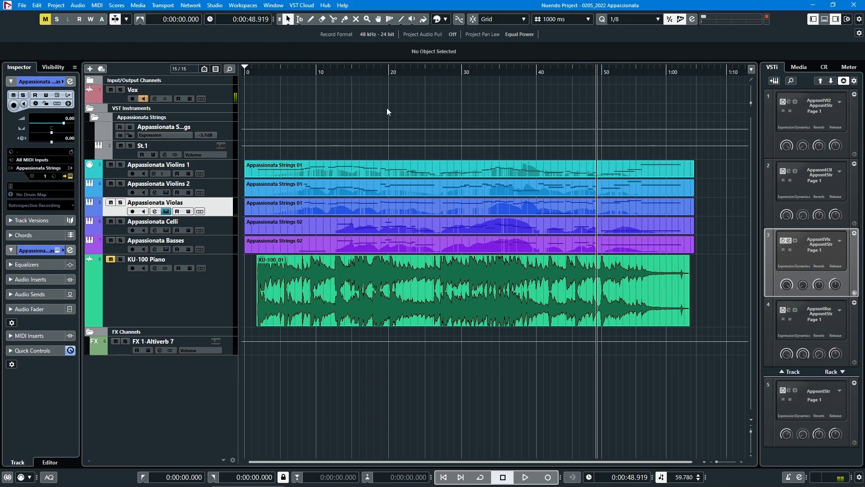
Open the Appassionata Violas instrument and select its Legato keyswitch technique
click(387, 72)
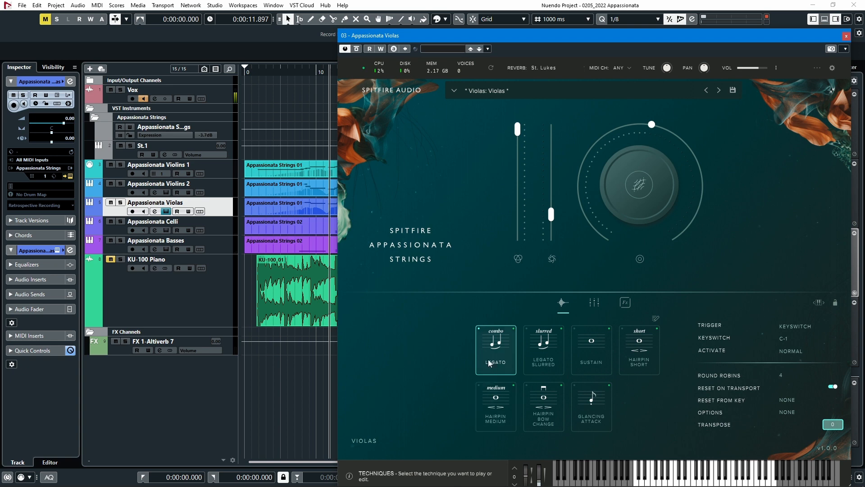
click(543, 350)
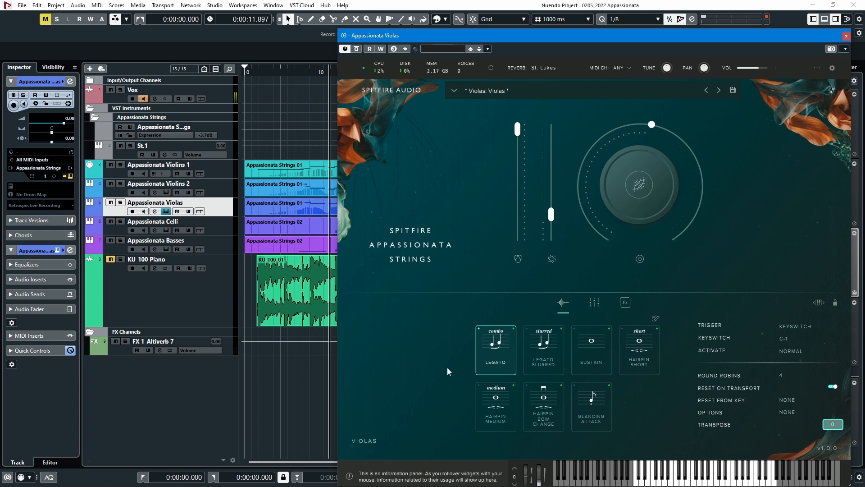
mouse_move(434, 368)
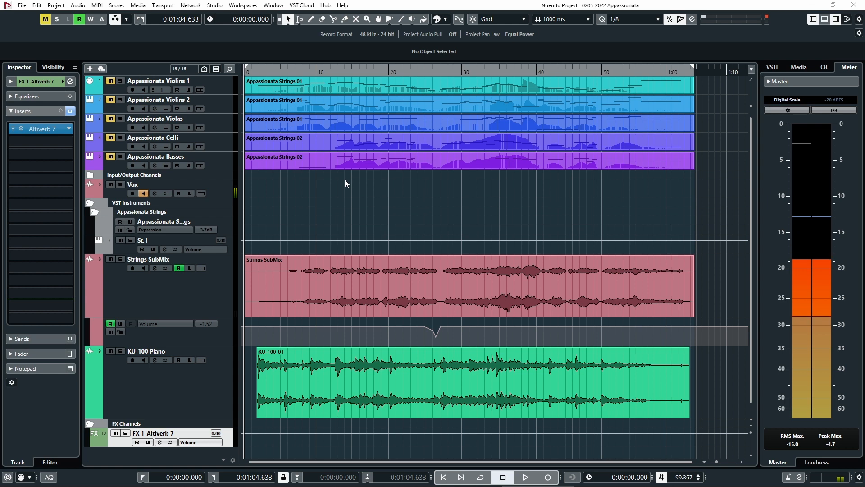
mouse_move(209, 304)
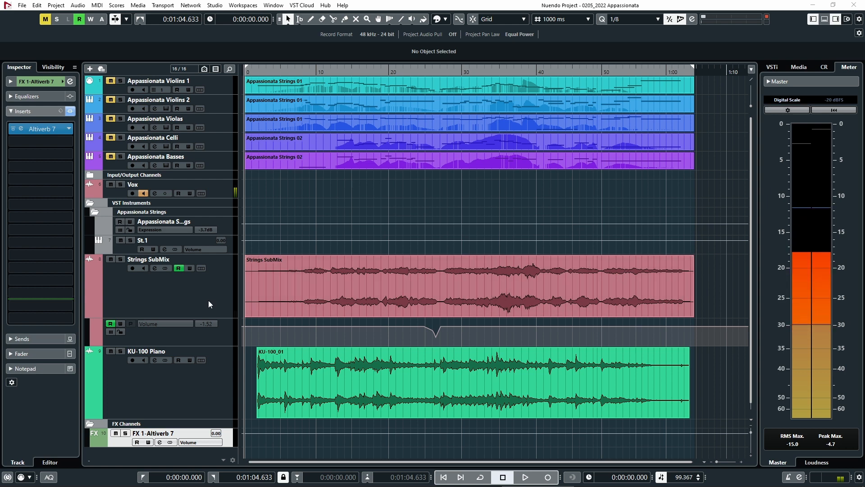
Select the Strings SubMix event and open the Altiverb 7 reverb on the FX channel
click(364, 287)
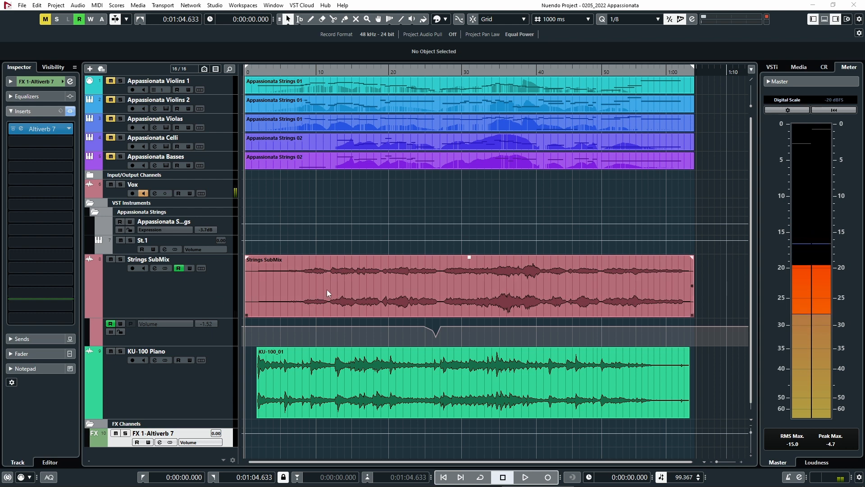
mouse_move(341, 291)
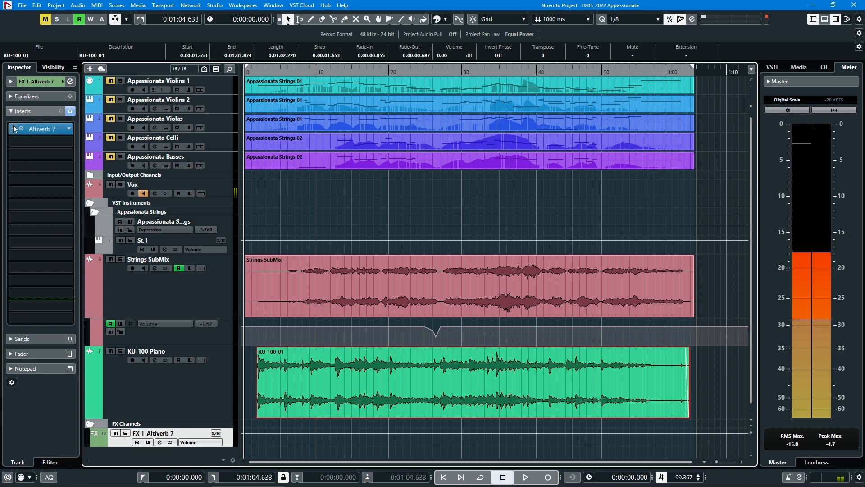
click(15, 129)
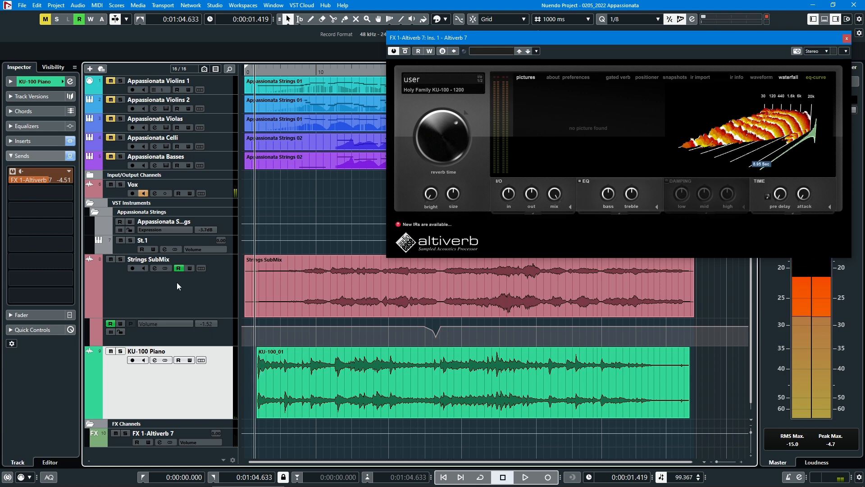
Play the mix to hear the reverb and select the Strings SubMix track
click(523, 477)
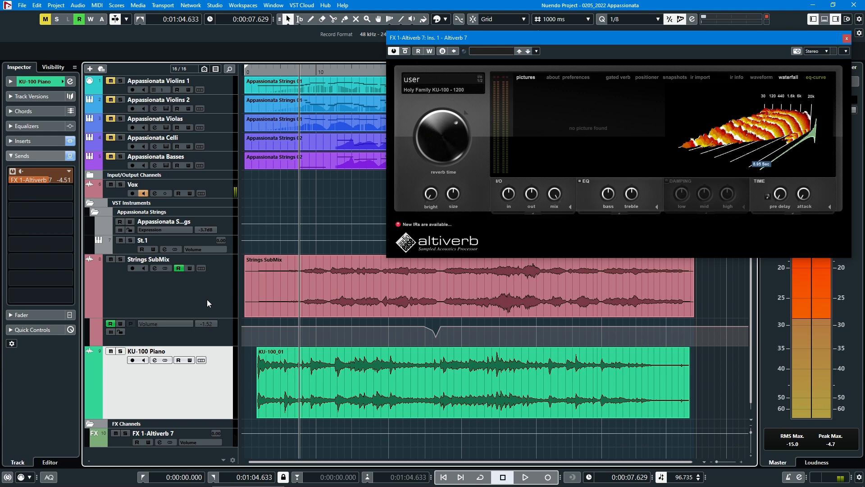
mouse_move(279, 251)
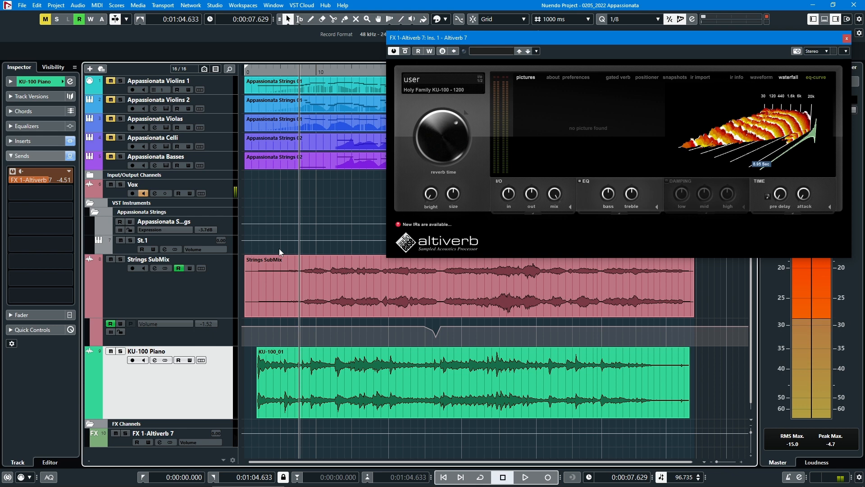
mouse_move(311, 251)
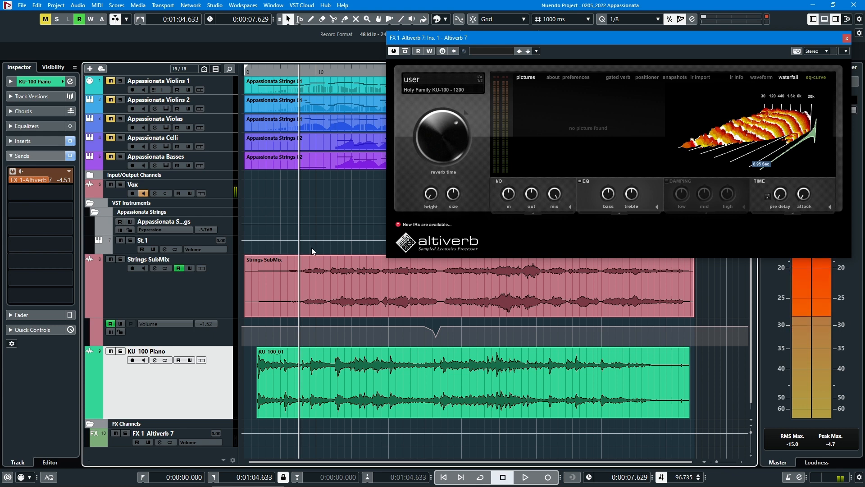
click(525, 477)
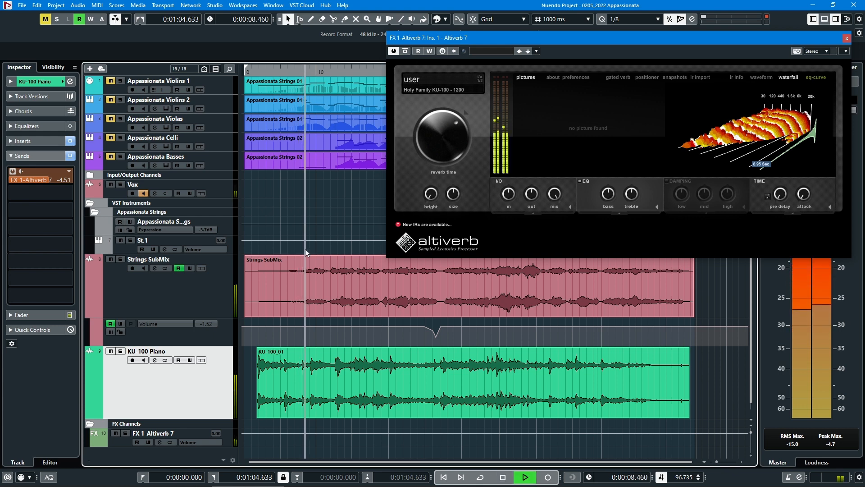
click(154, 258)
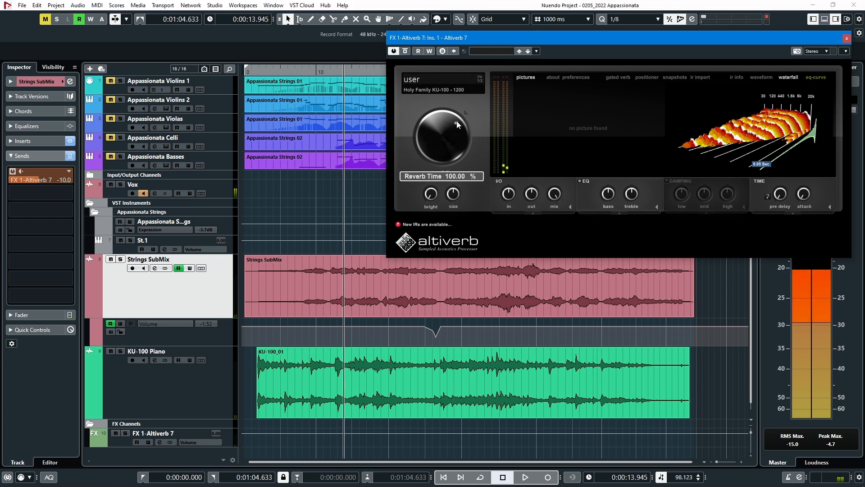
Shorten Altiverb's Reverb Time from 100% to about 85% and close the plug-in window
drag(455, 125, 448, 119)
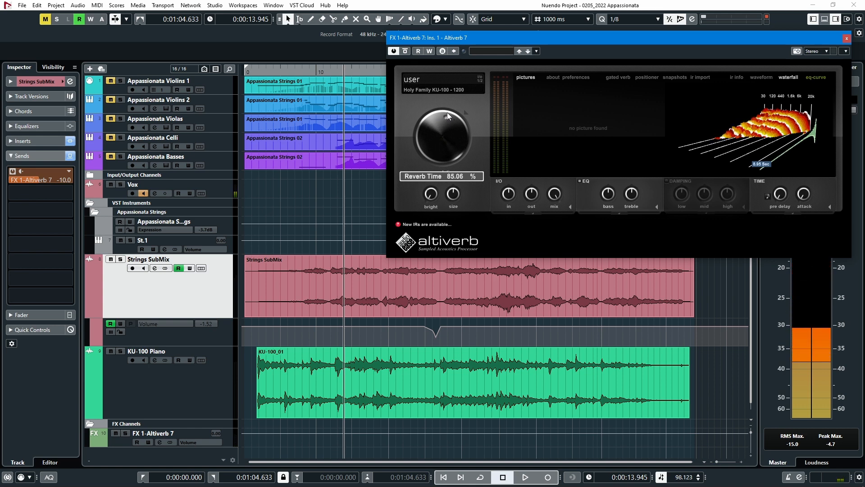
click(523, 476)
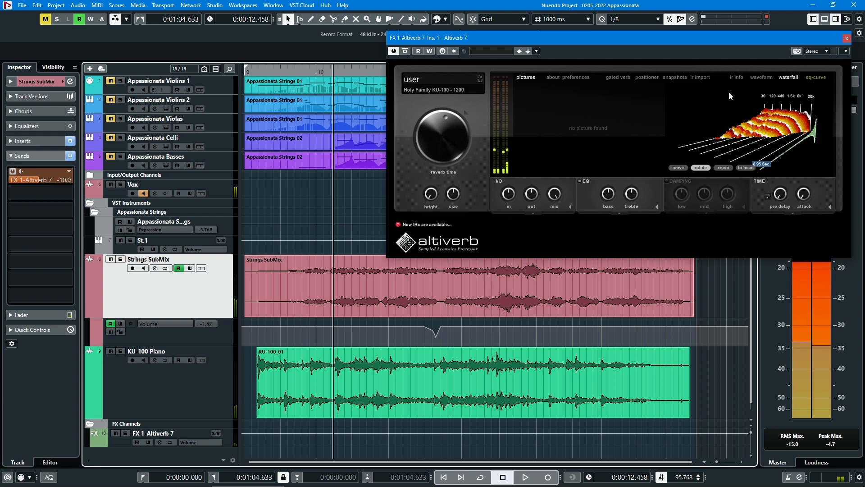
click(846, 38)
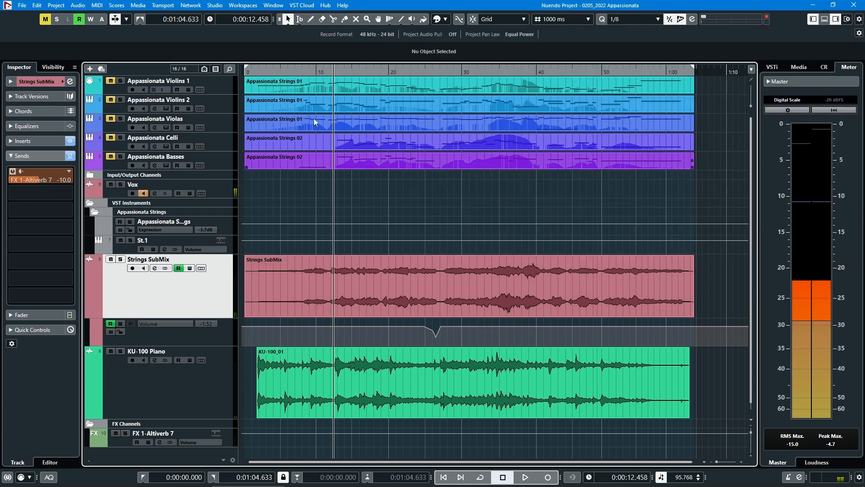